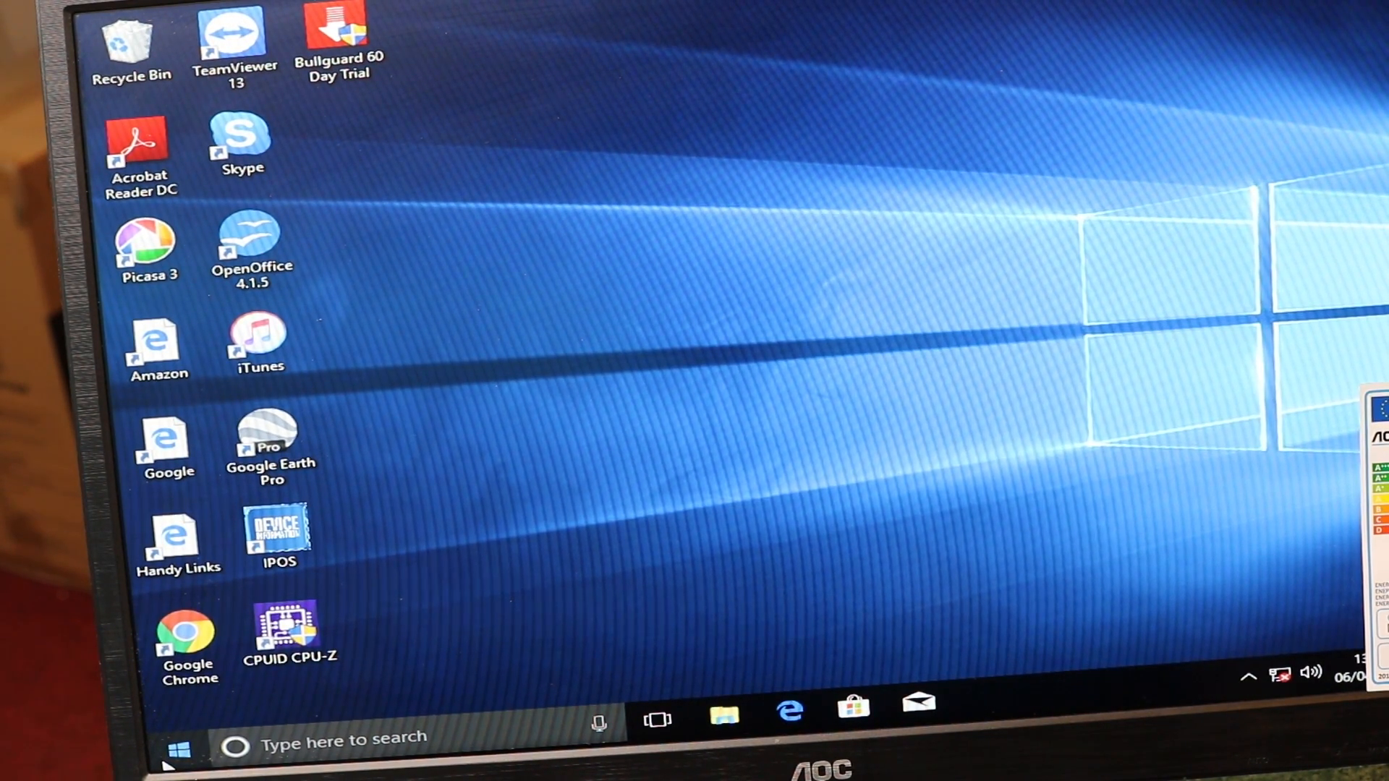
Step: Launch CPU-Z from Recently added and approve its administrator prompt
click(174, 745)
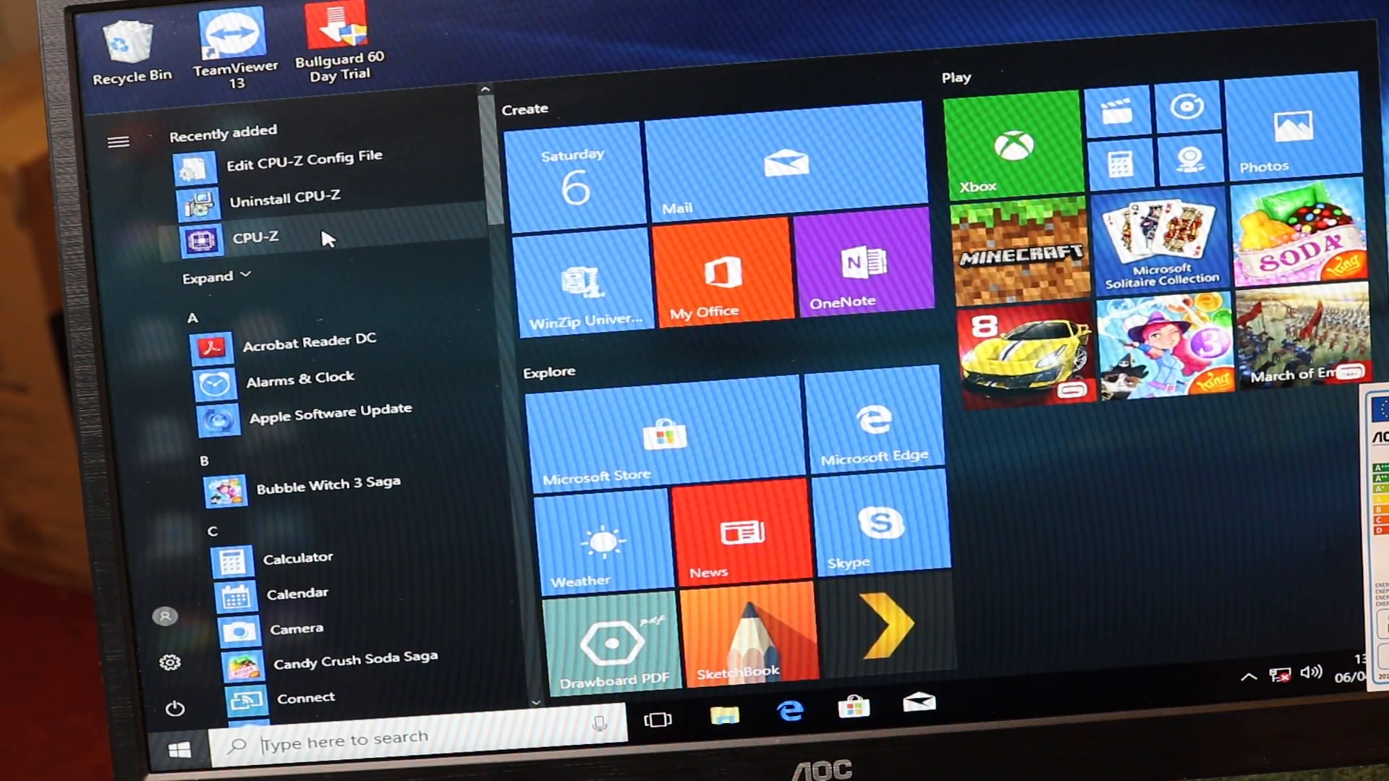
click(256, 237)
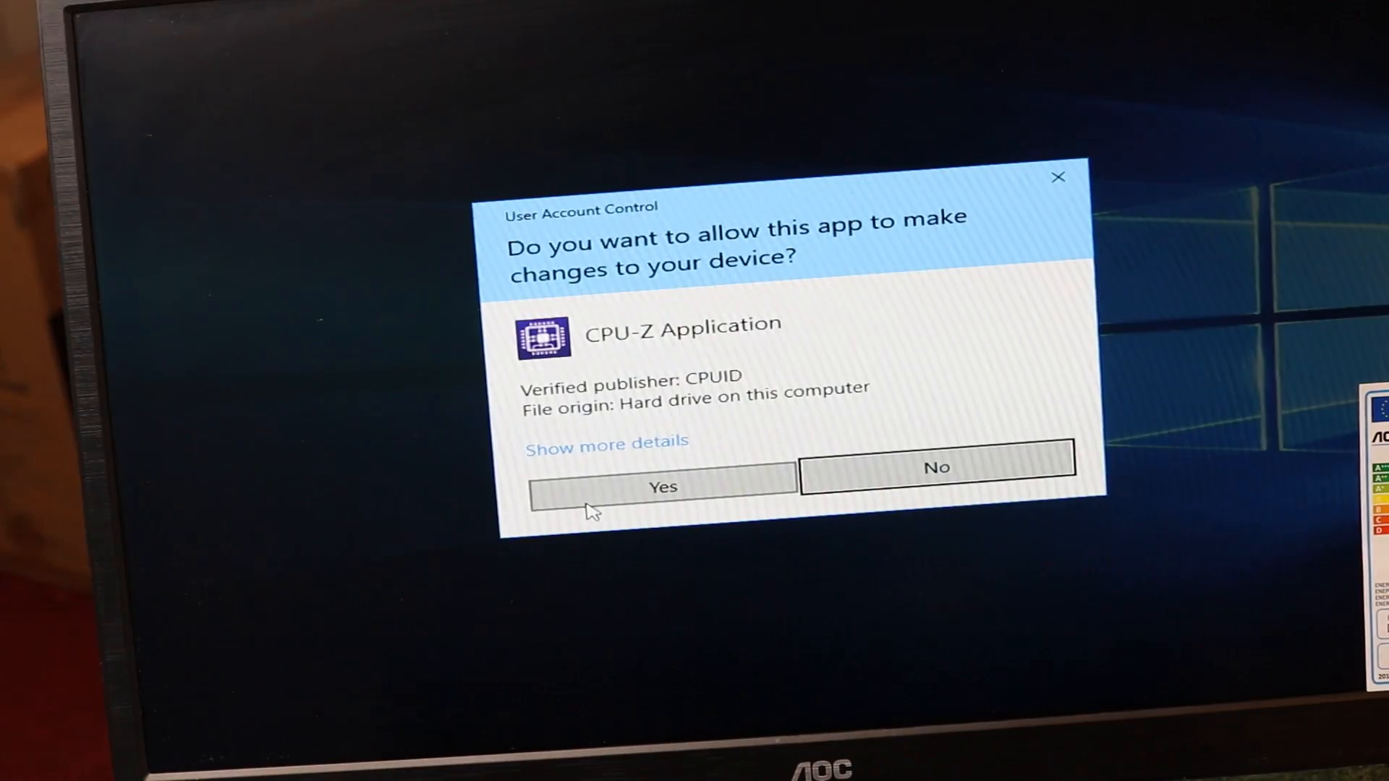
click(661, 486)
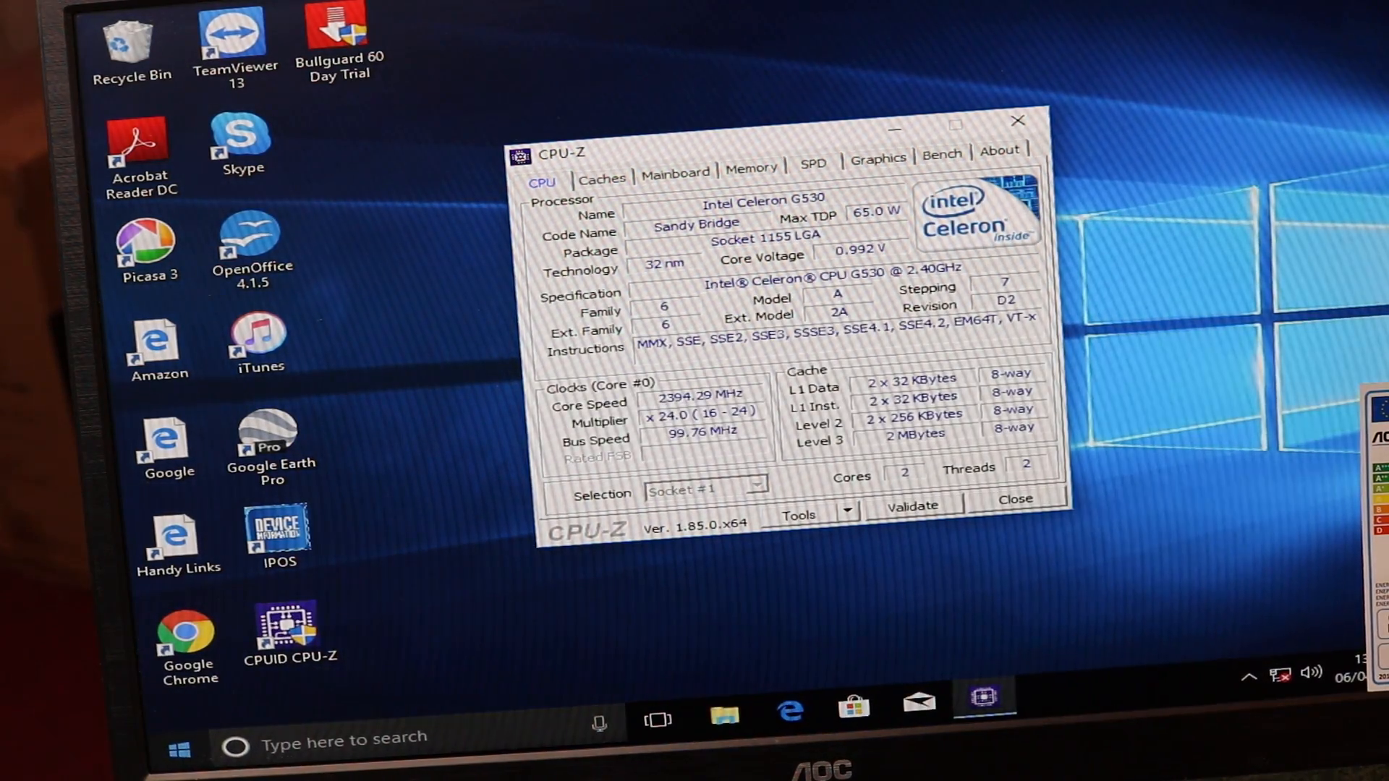
Step: Launch HWiNFO64 from the Start menu's H section and approve its administrator prompt
click(178, 737)
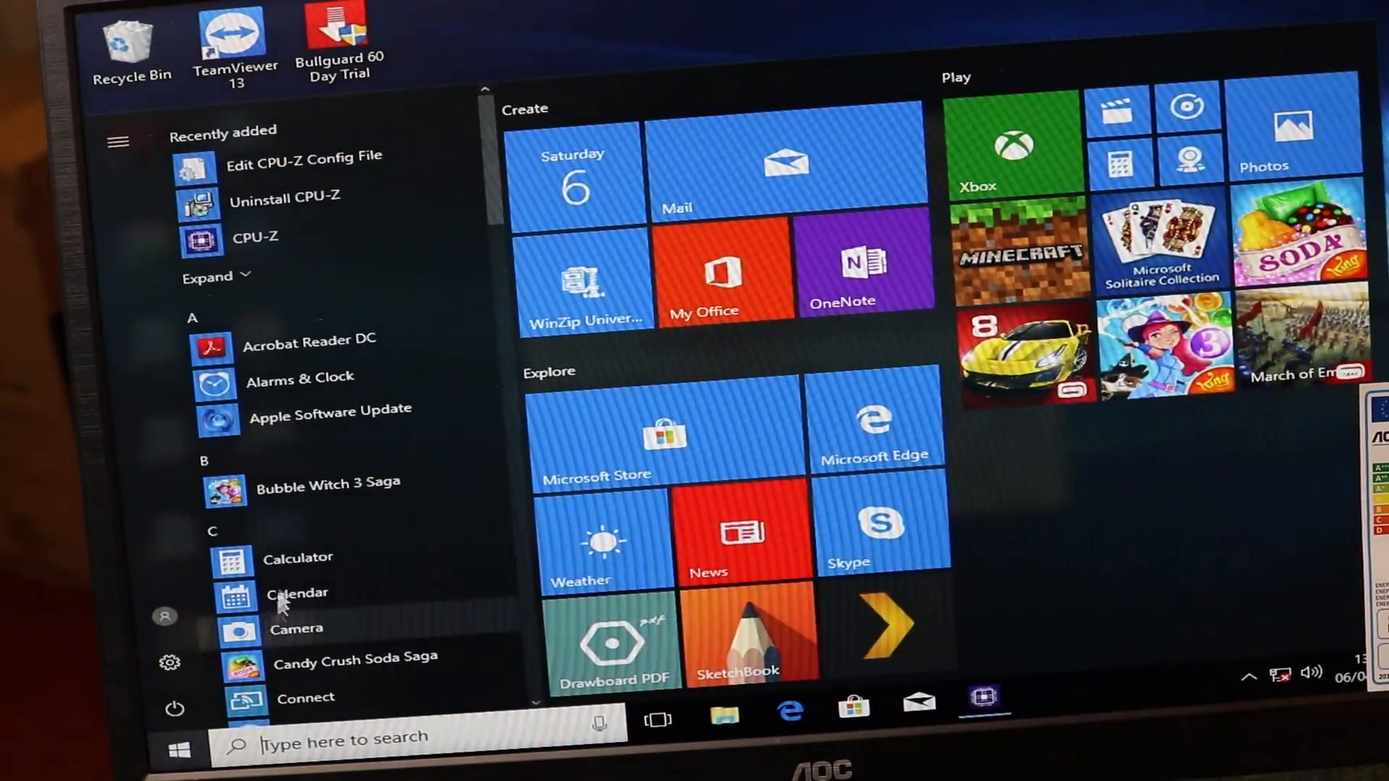
scroll(down, 3)
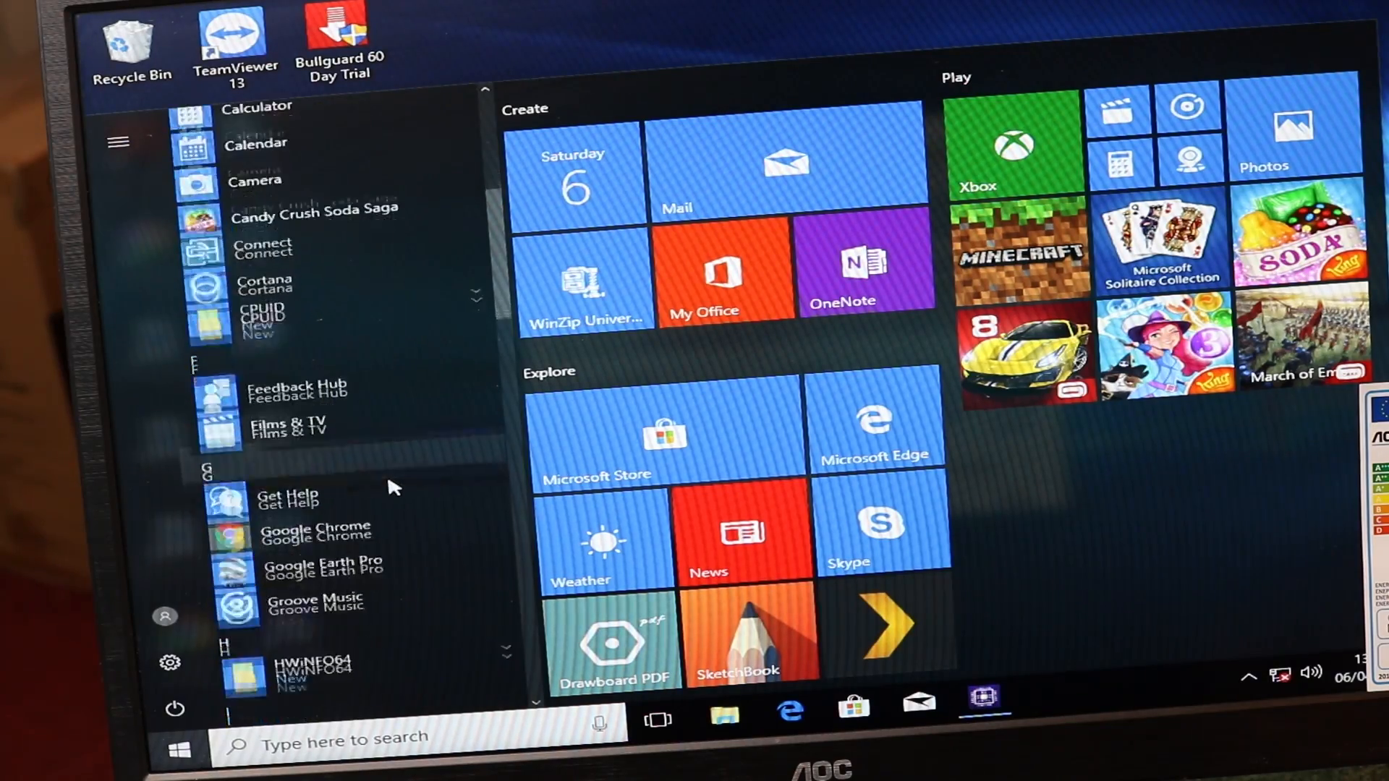
scroll(down, 3)
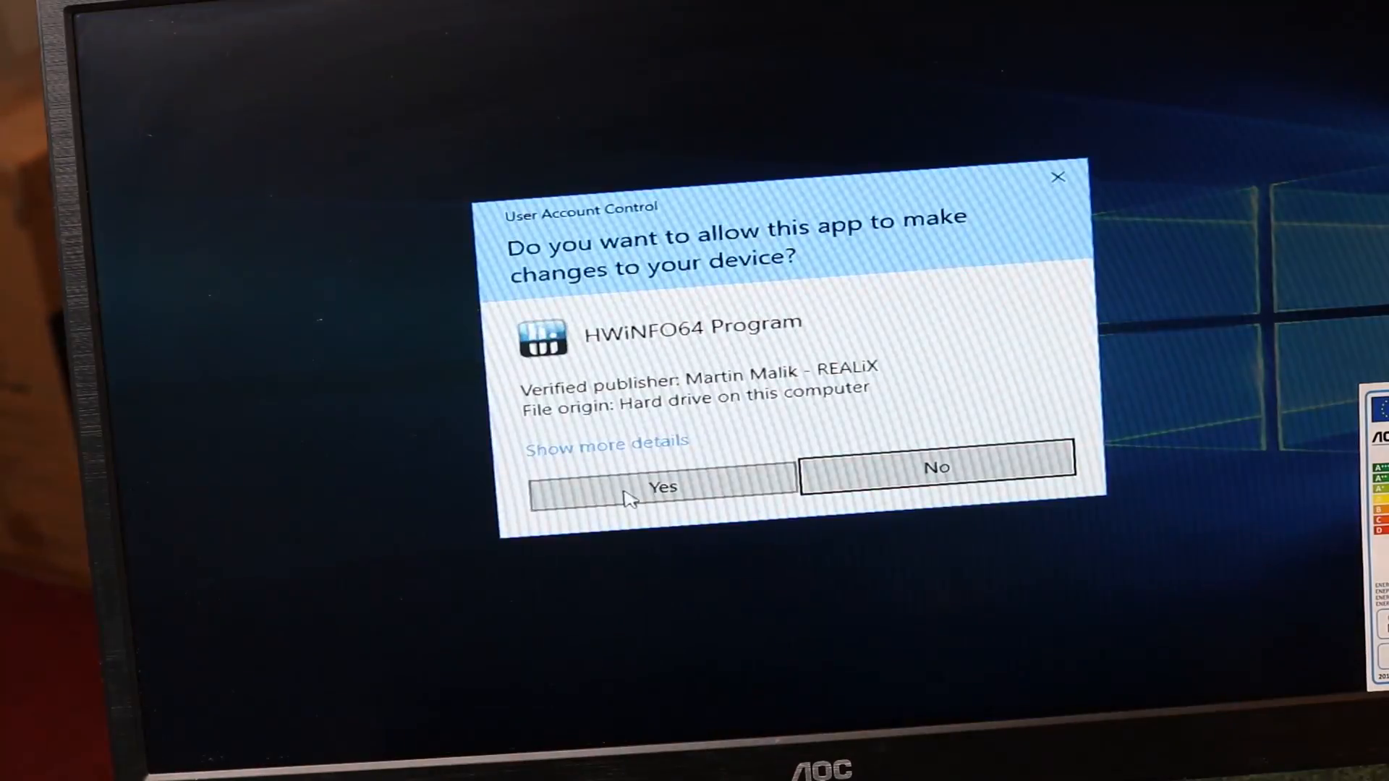
click(660, 487)
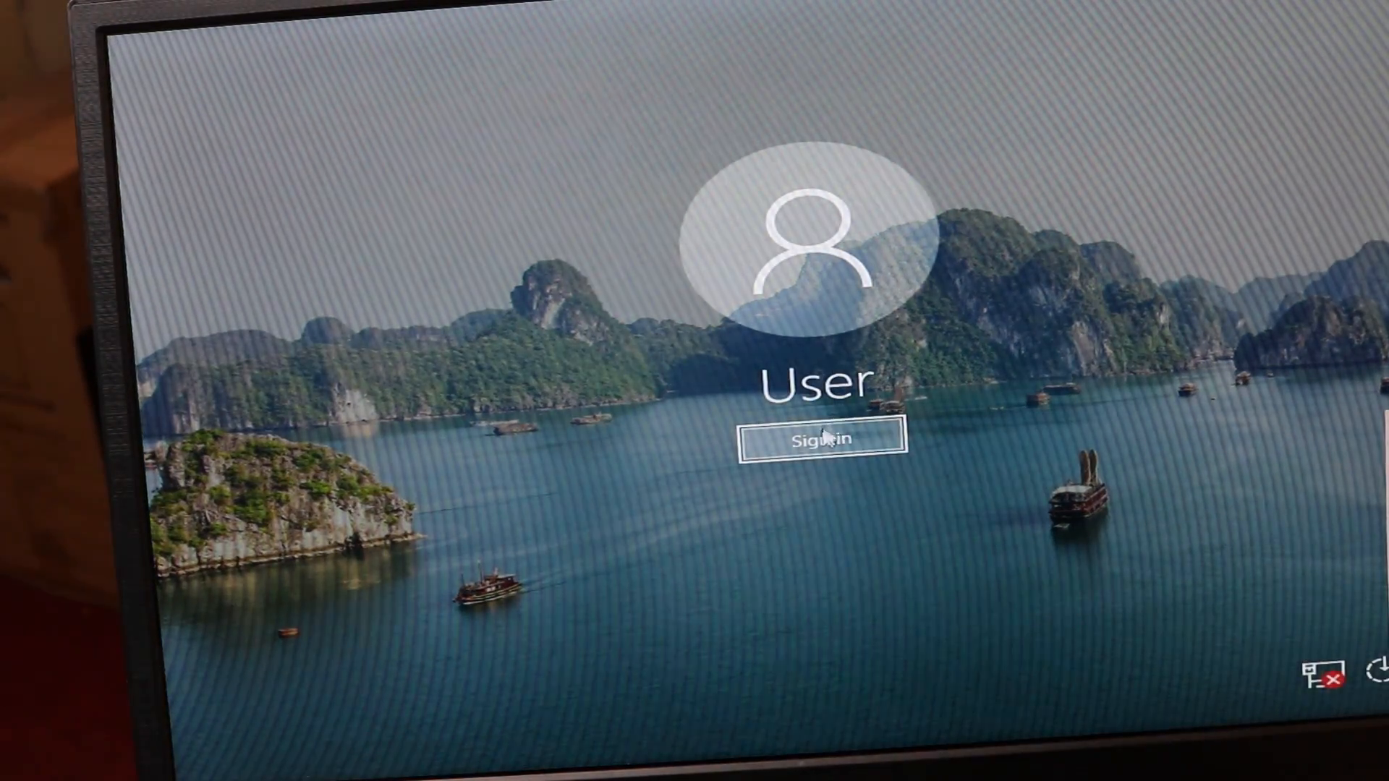
Step: Sign in from the Windows lock screen to return to HWiNFO64's live sensors
click(817, 438)
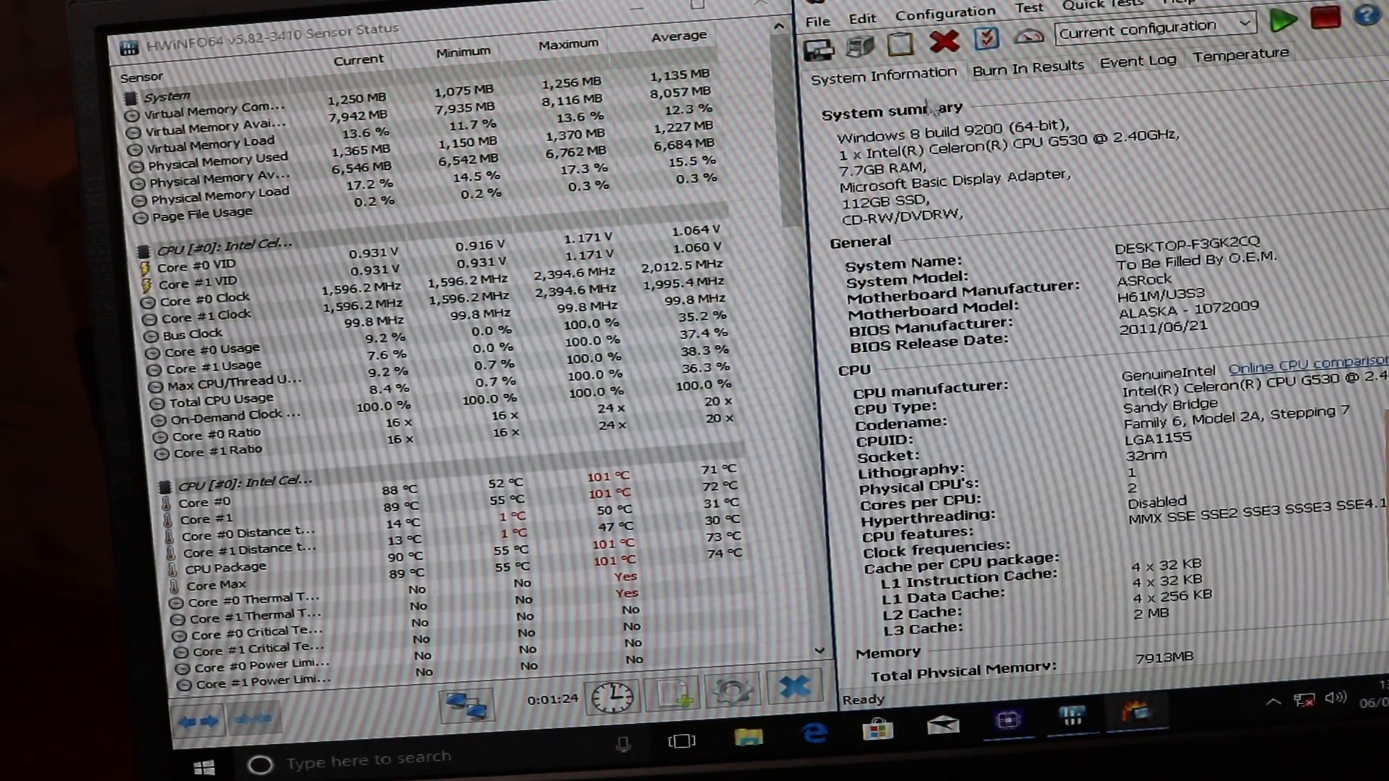
Step: Select only the CPU test with a 15-minute auto stop in Test Selection & Duty Cycles
click(946, 12)
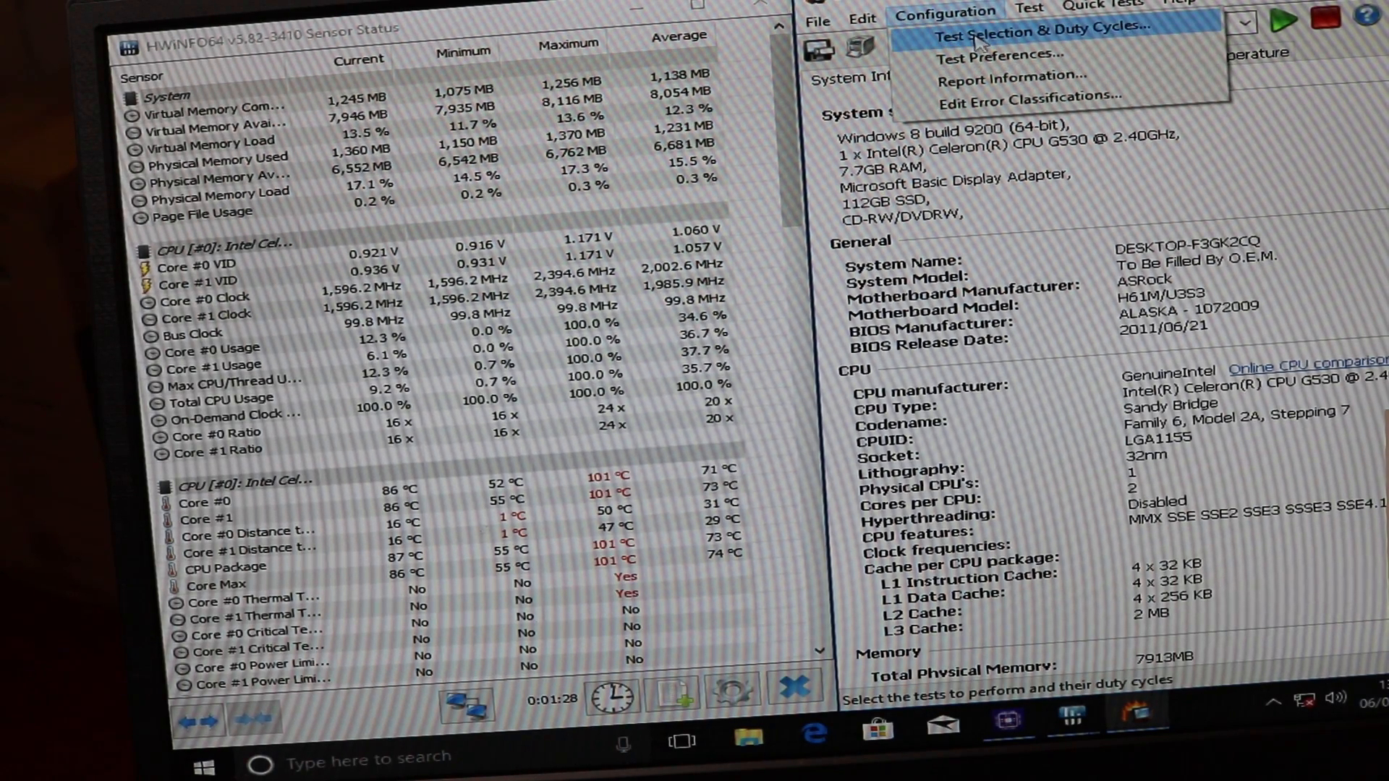
click(1027, 26)
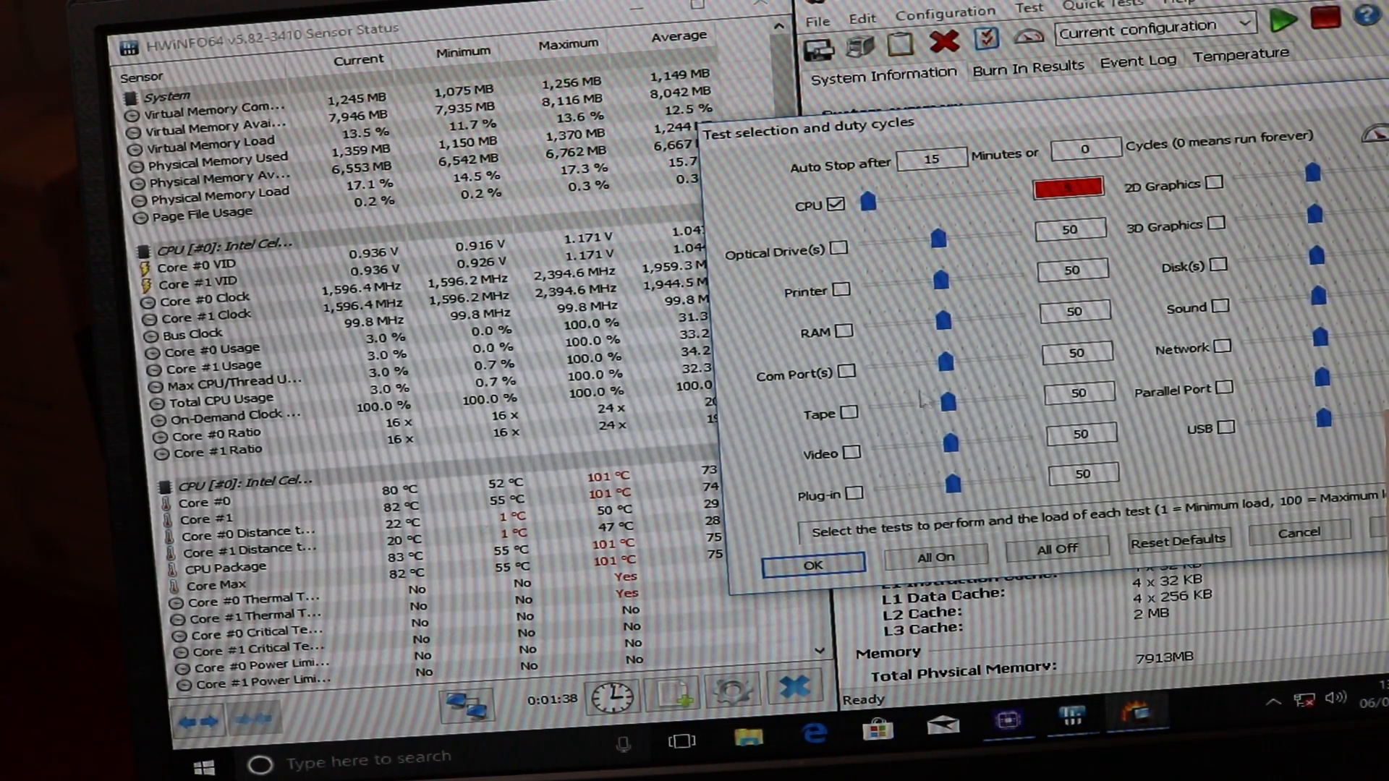
click(812, 564)
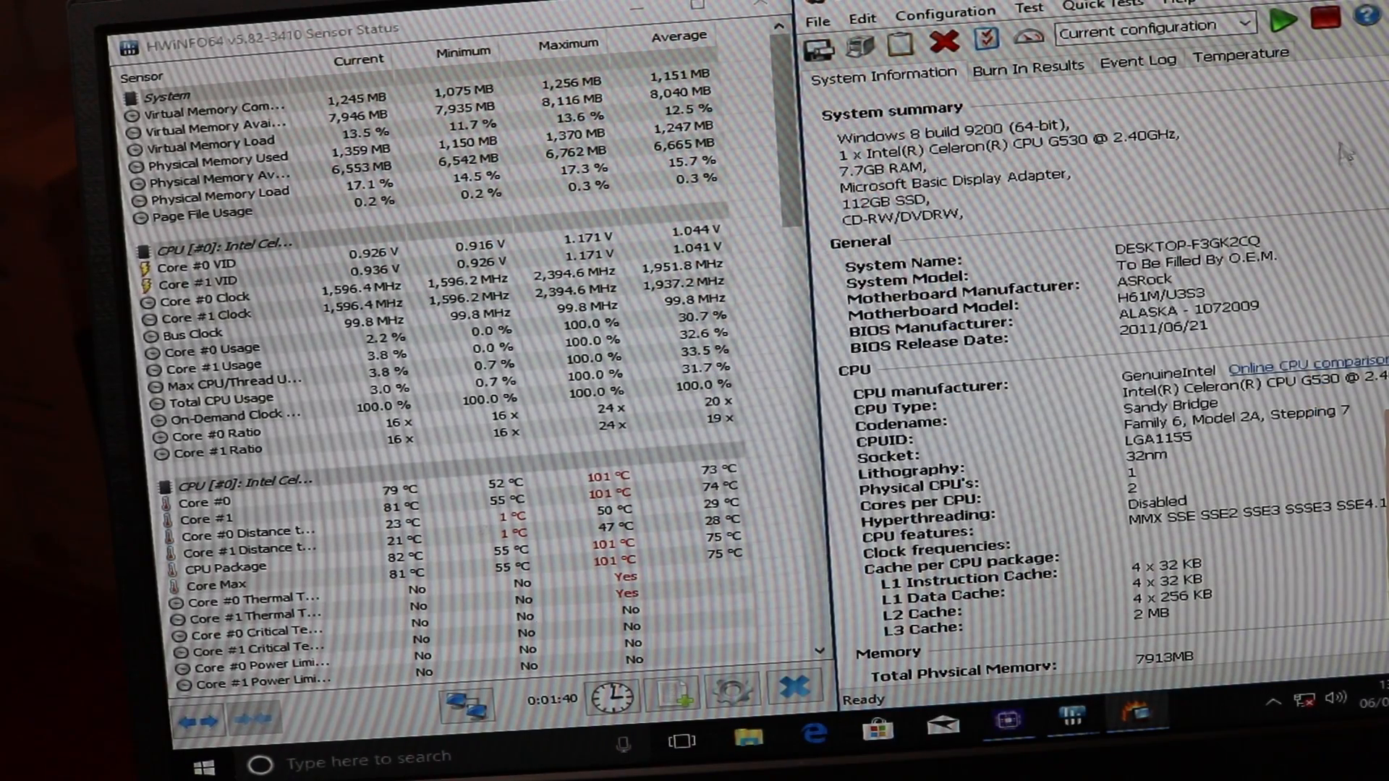
Step: Start the CPU burn-in test and acknowledge the pre-run warning
click(1281, 20)
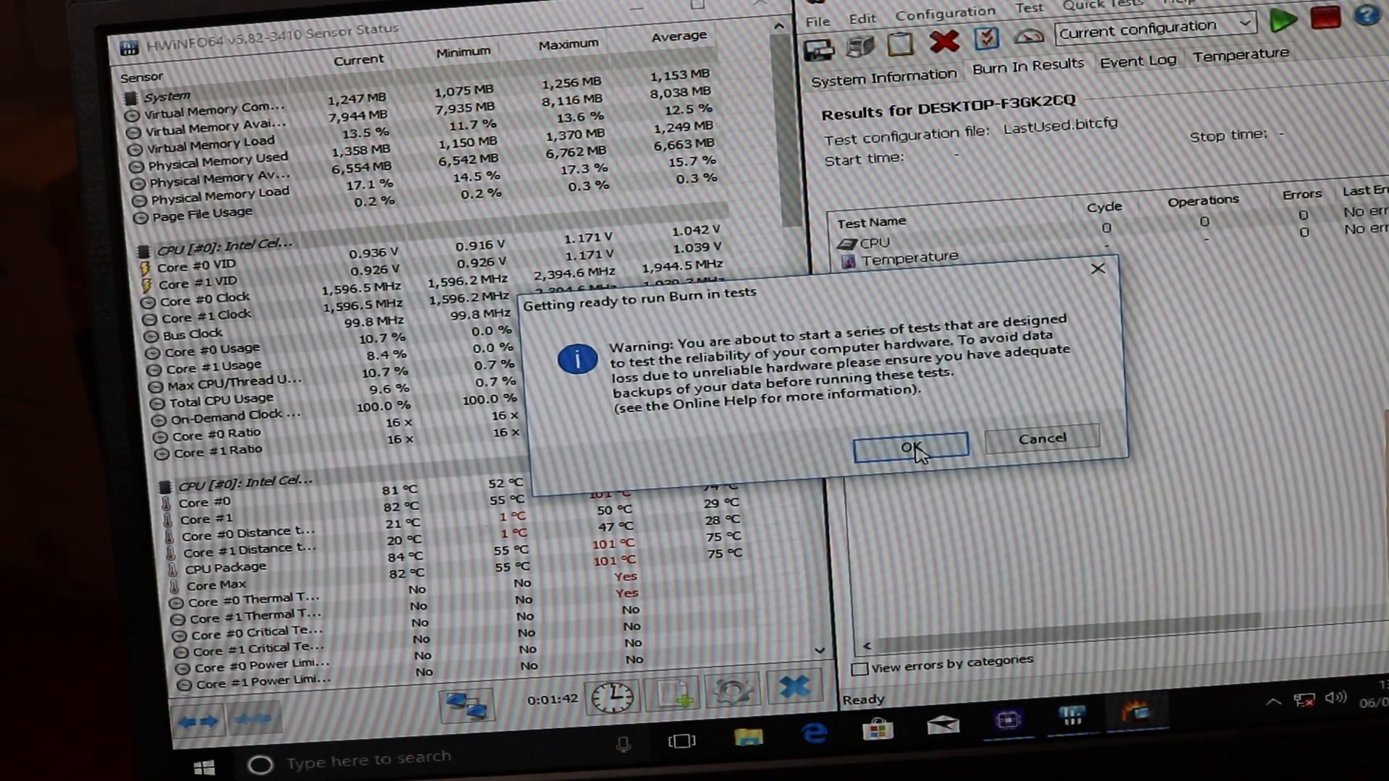
click(909, 445)
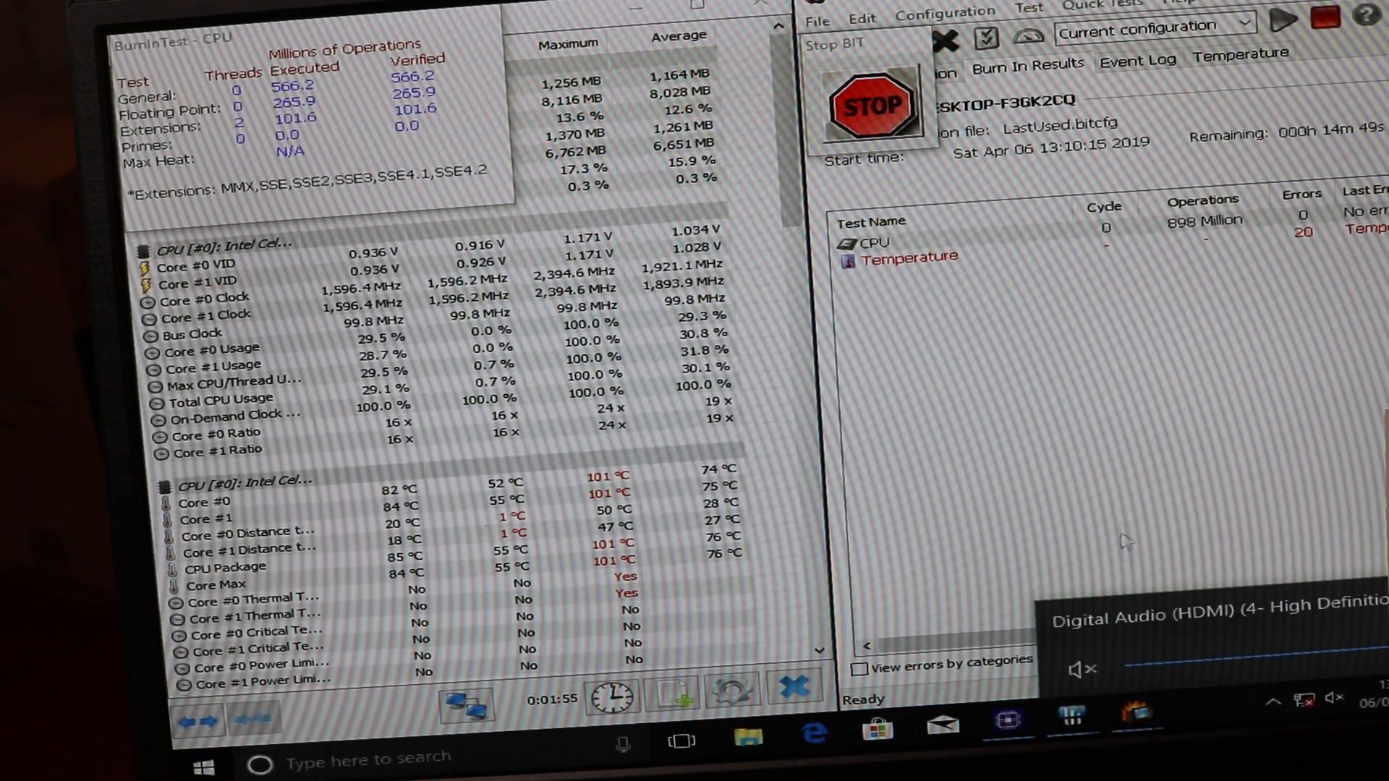
mouse_move(1088, 467)
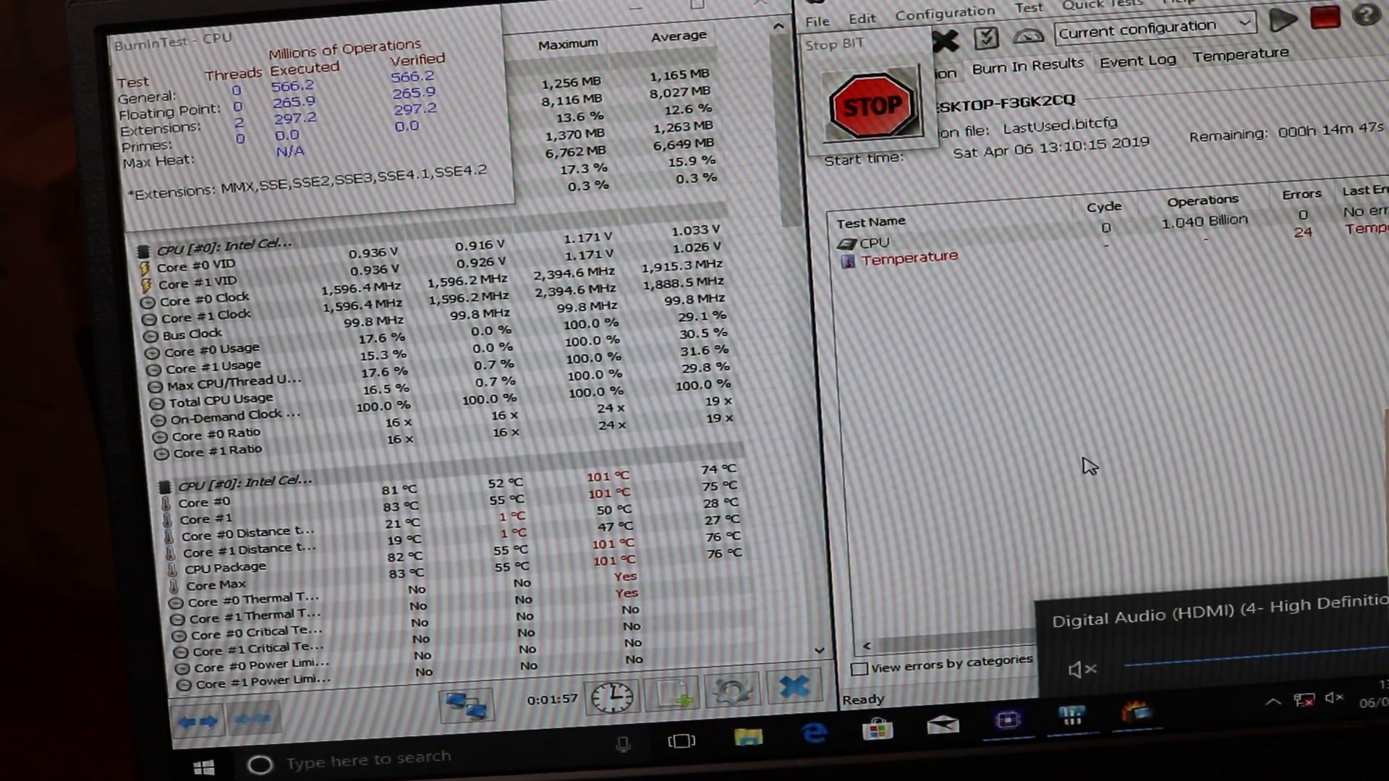